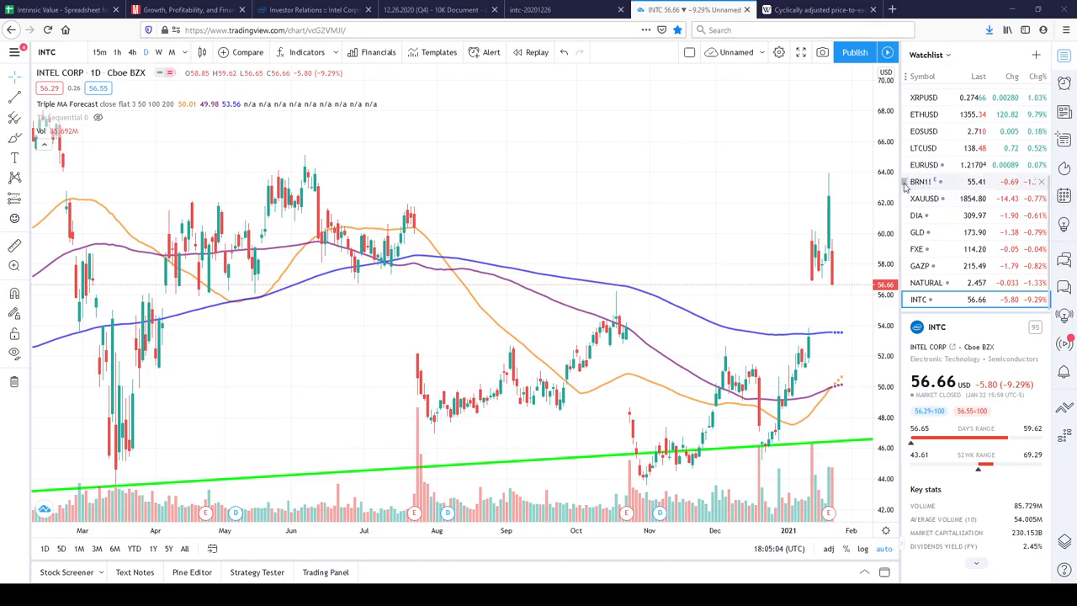
{"action": "mouse_move", "coordinate": [619, 269]}
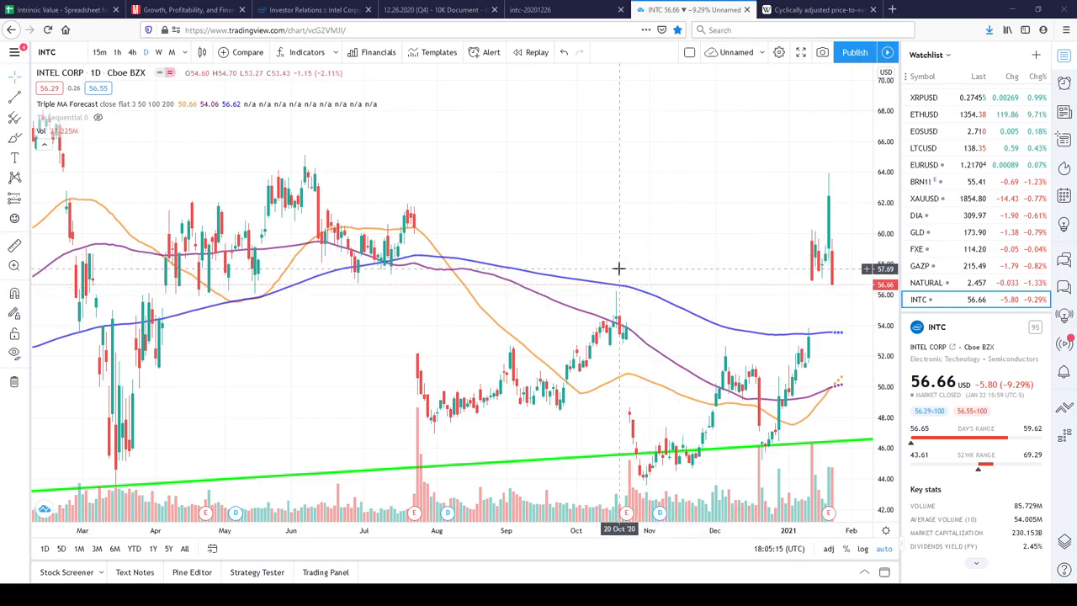
{"action": "mouse_move", "coordinate": [620, 272]}
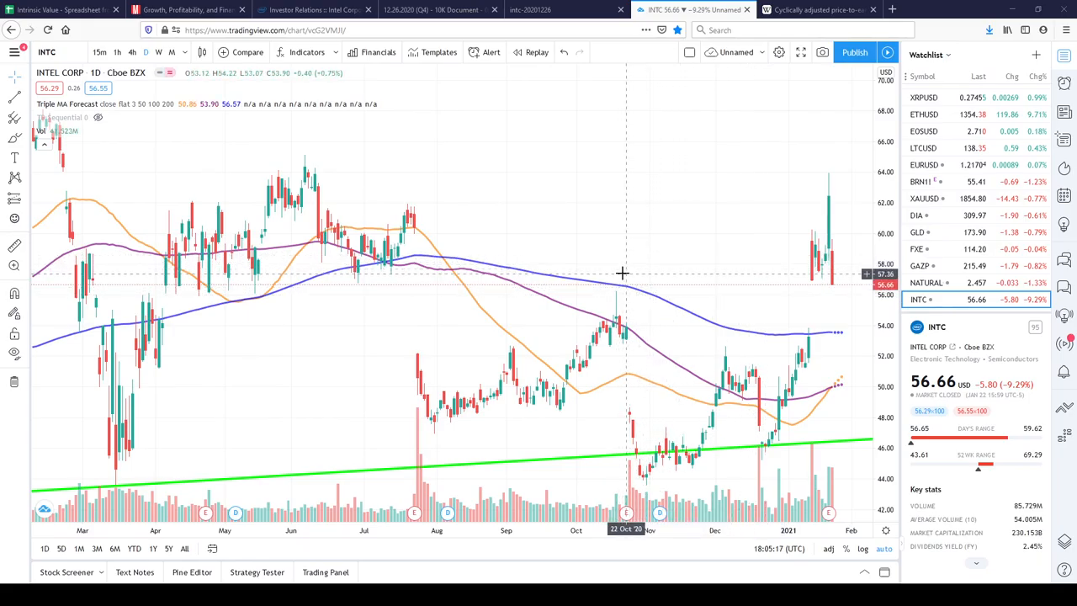
{"action": "mouse_move", "coordinate": [537, 233]}
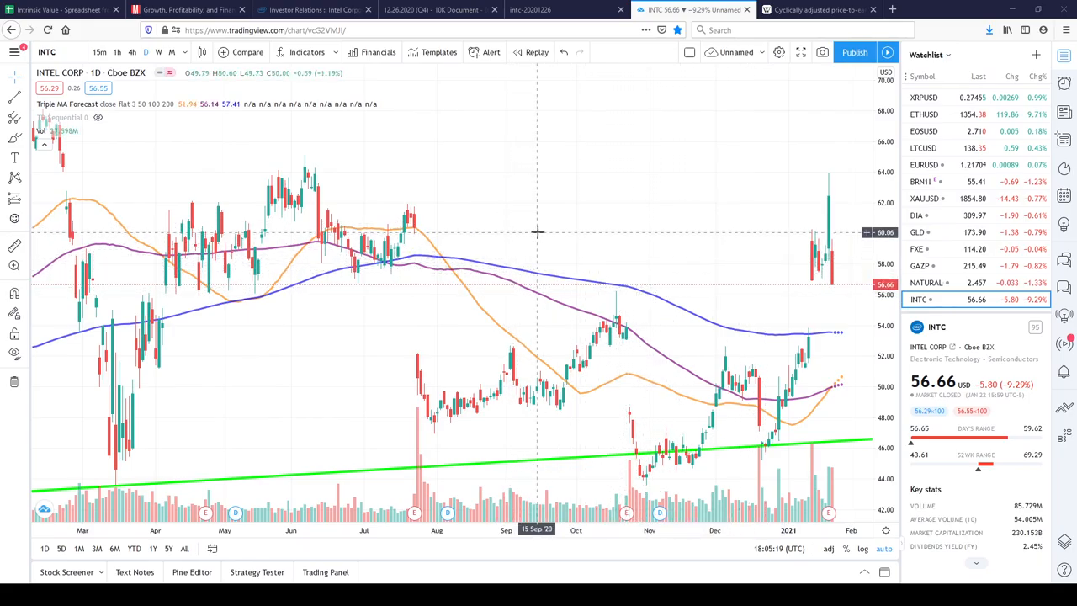
{"action": "mouse_move", "coordinate": [501, 220]}
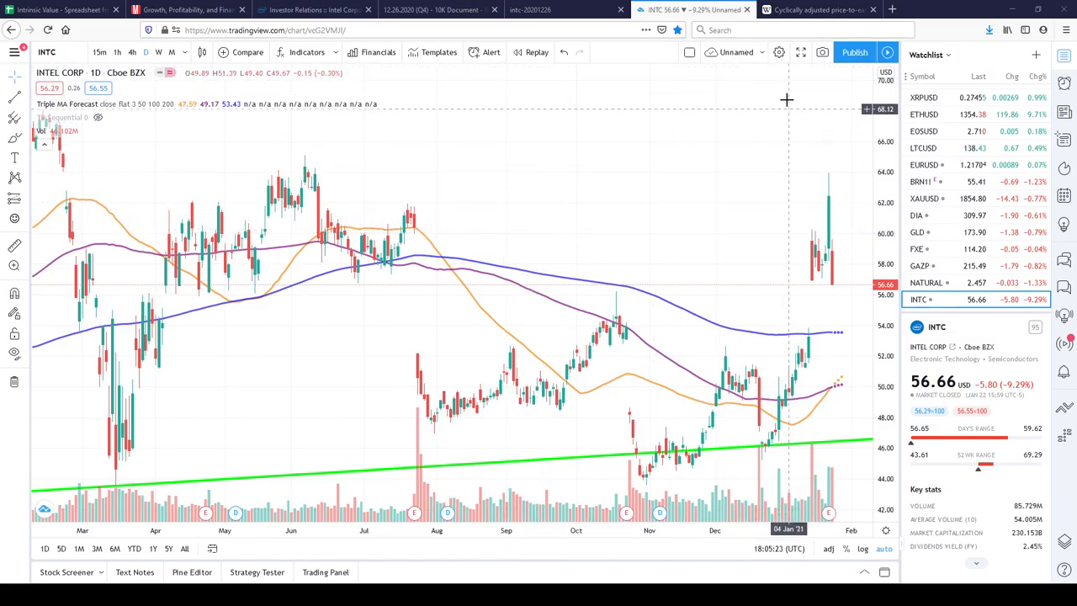
Step: Switch to the Wikipedia CAPE ratio article on ten-year average earnings
{"action": "left_click", "coordinate": [811, 11]}
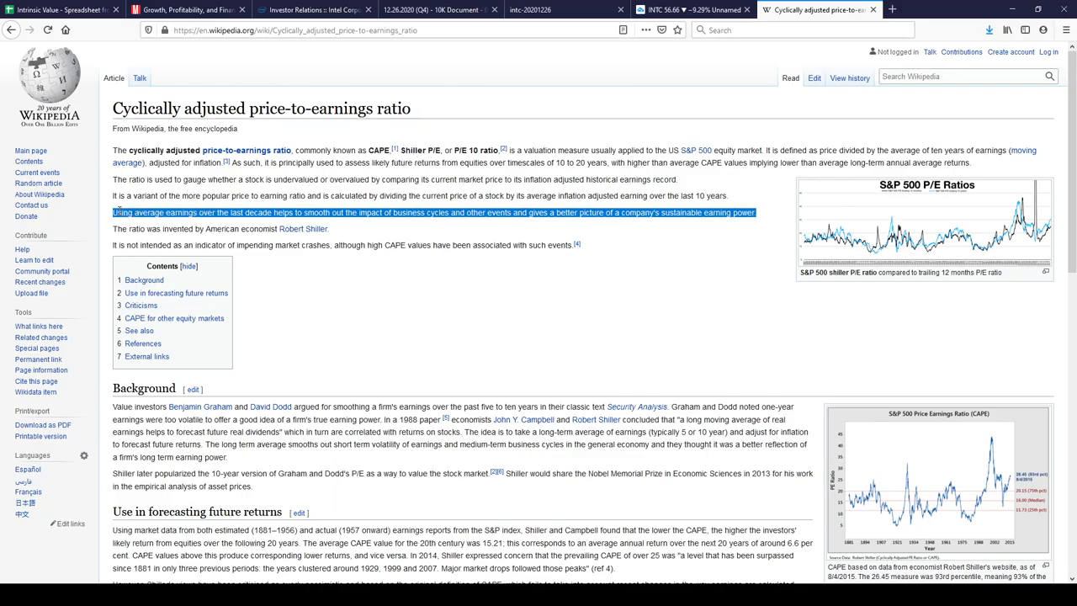
{"action": "mouse_move", "coordinate": [220, 229]}
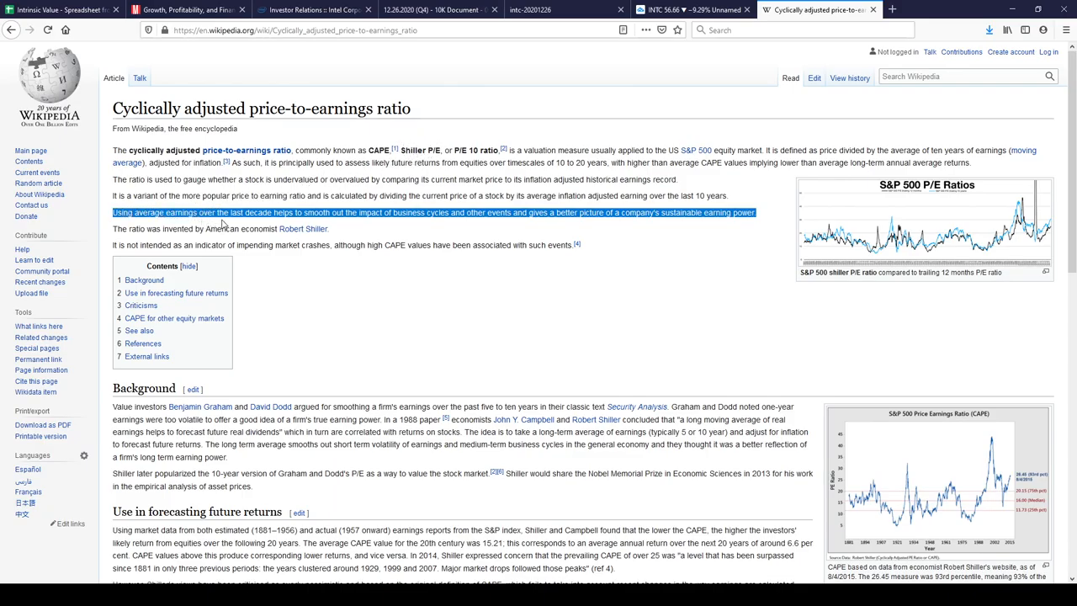
Step: Return to the Intel Intrinsic Value spreadsheet on the INTC stock DCF sheet
{"action": "left_click", "coordinate": [51, 12]}
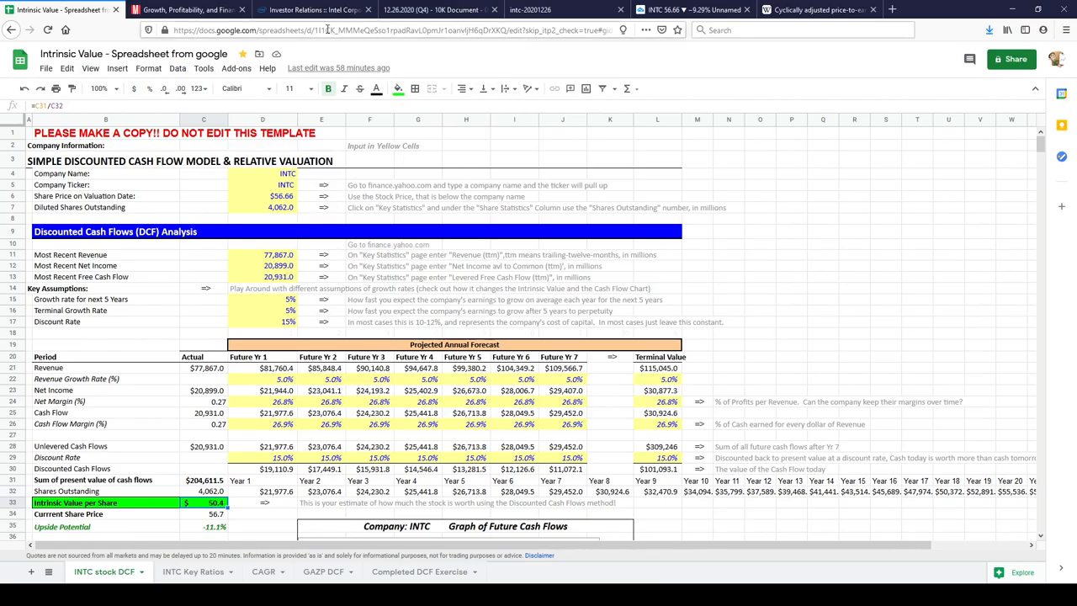
{"action": "mouse_move", "coordinate": [552, 71]}
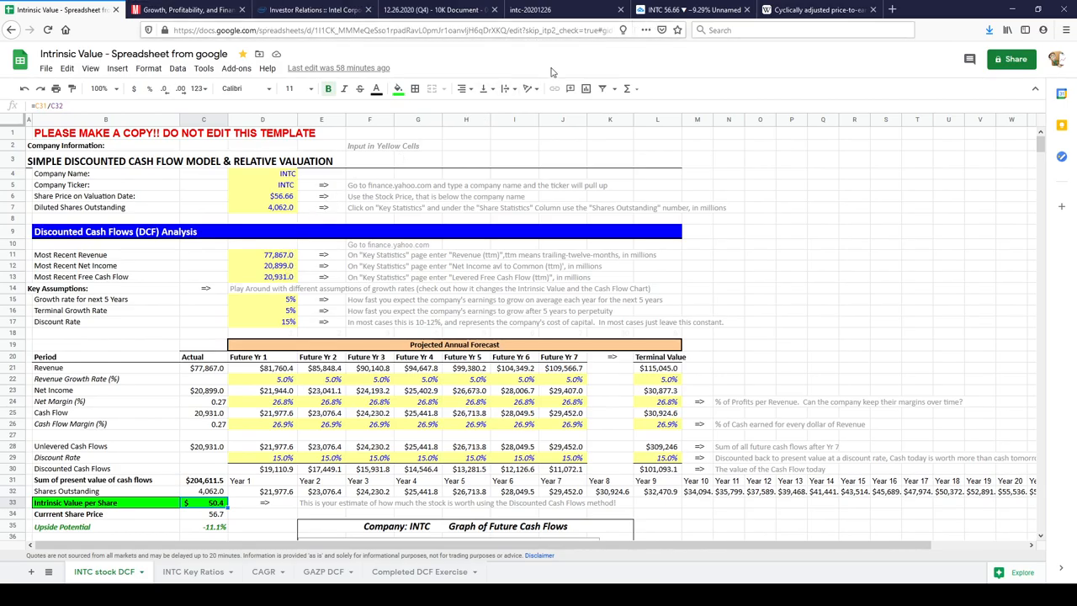
Step: Inspect the Key Ratios 10-year averages for revenue (61,410) and free cash flow (12,369)
{"action": "left_click", "coordinate": [187, 571]}
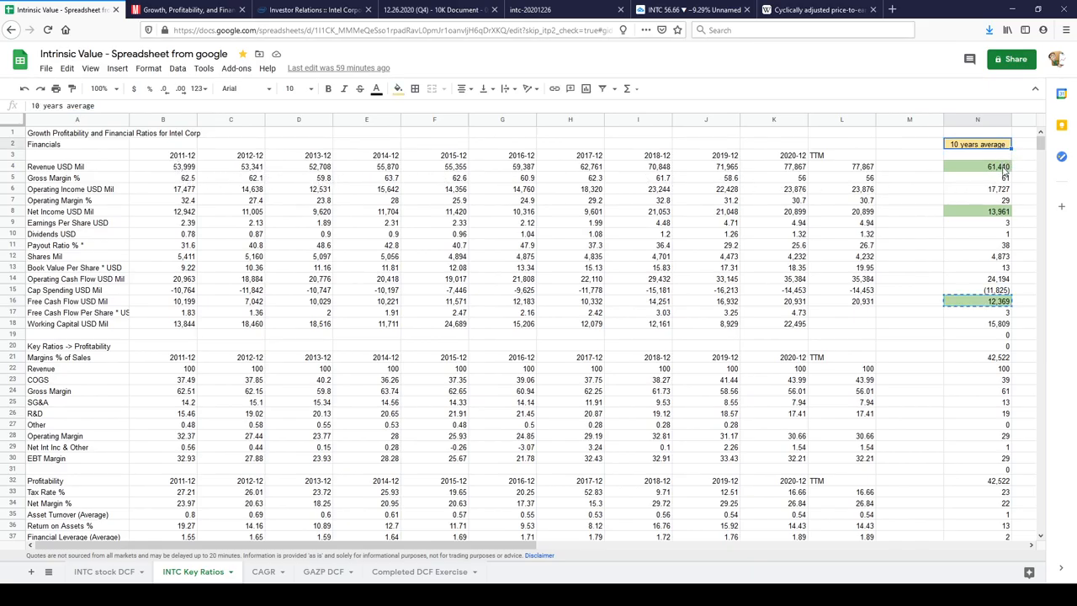
{"action": "left_click", "coordinate": [979, 172]}
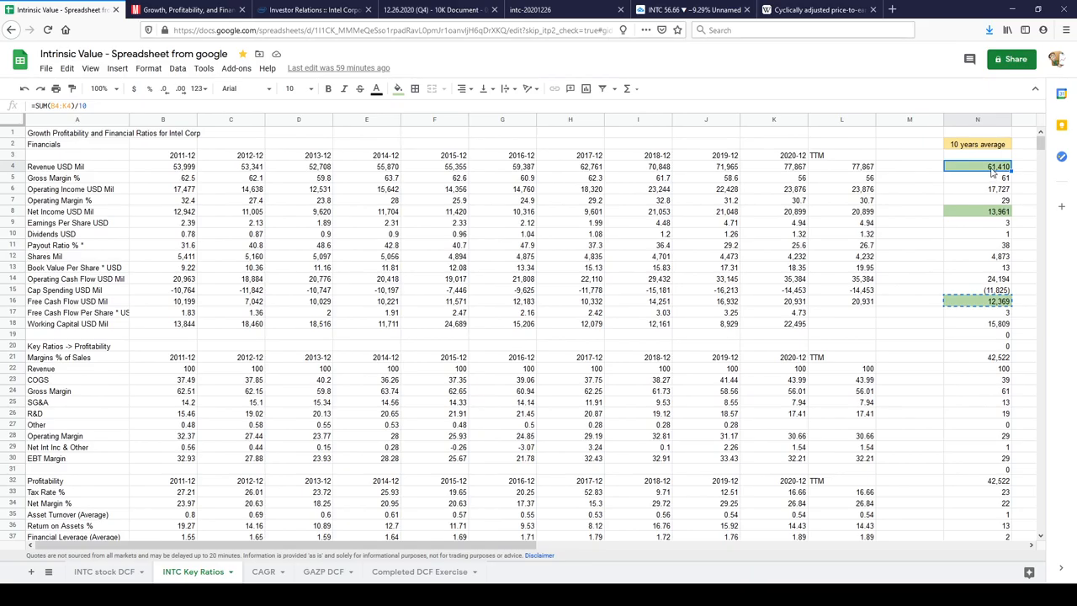
{"action": "mouse_move", "coordinate": [1007, 172]}
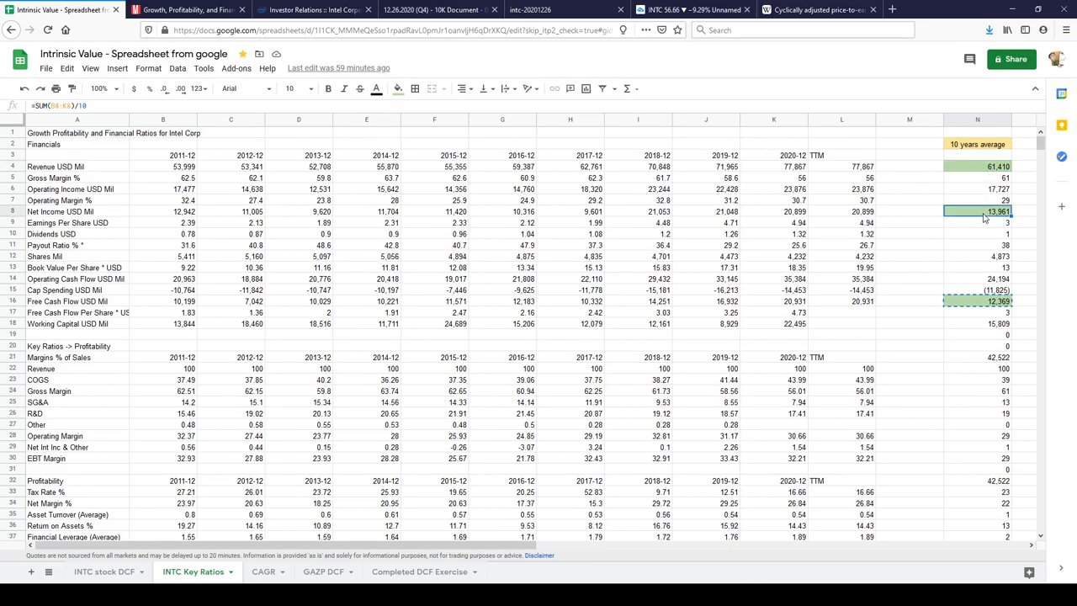
{"action": "left_click", "coordinate": [976, 301]}
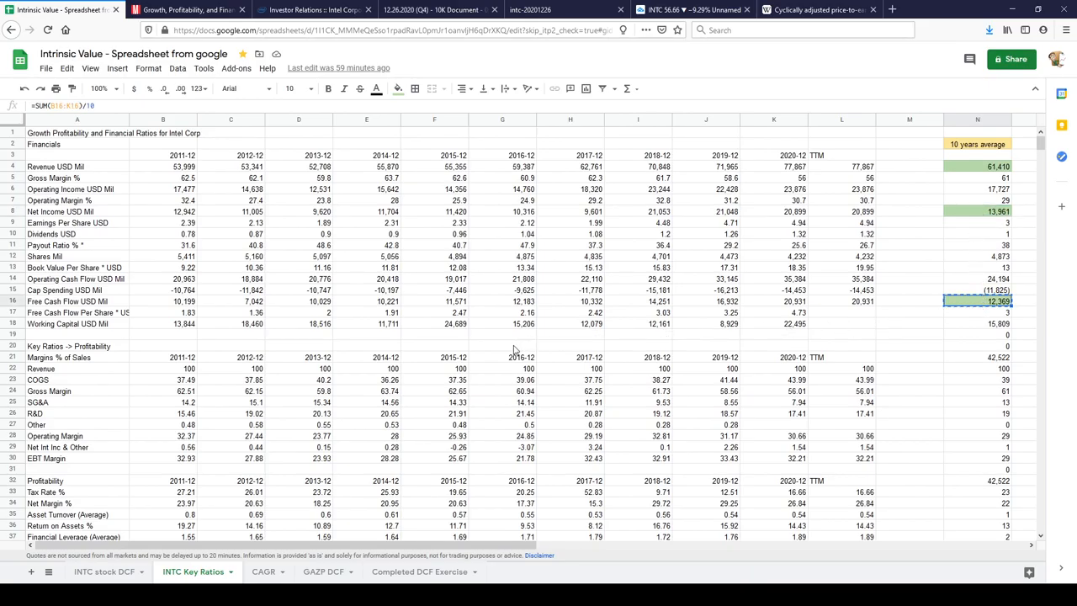
{"action": "mouse_move", "coordinate": [520, 351]}
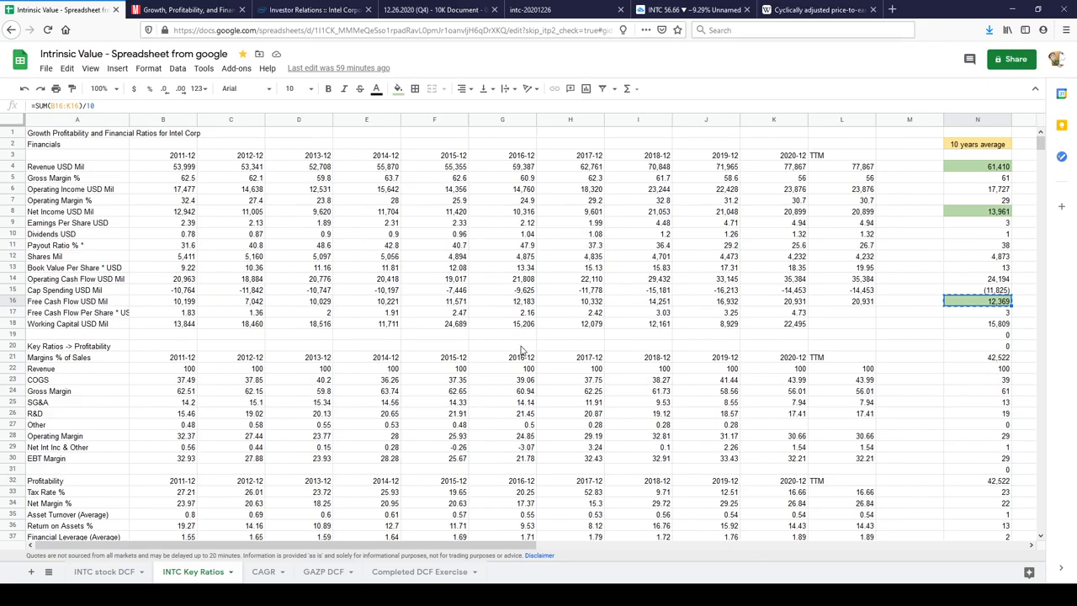
{"action": "mouse_move", "coordinate": [823, 307]}
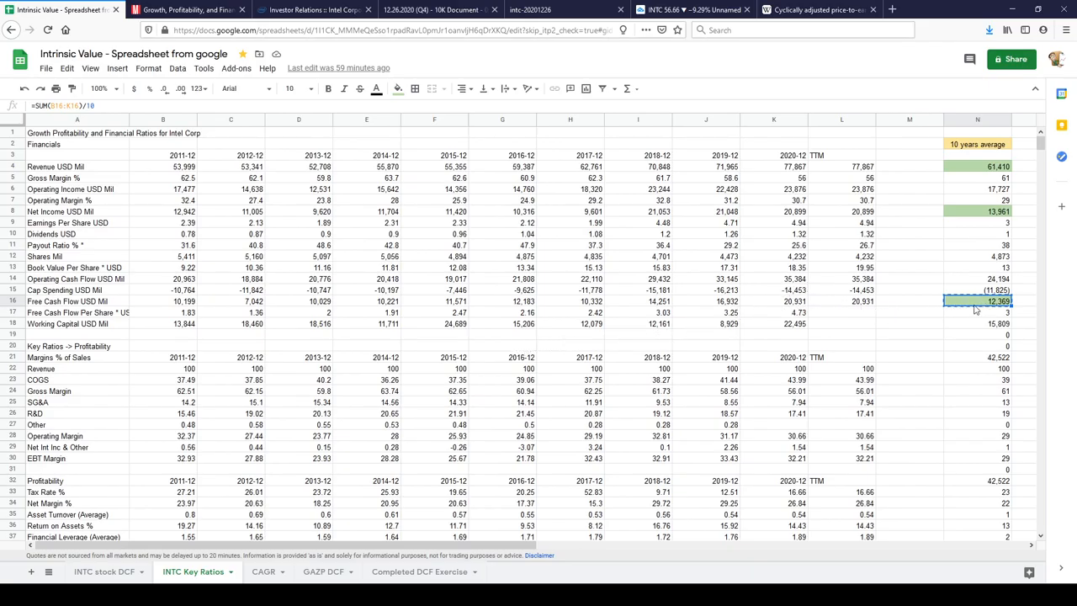
{"action": "mouse_move", "coordinate": [966, 335]}
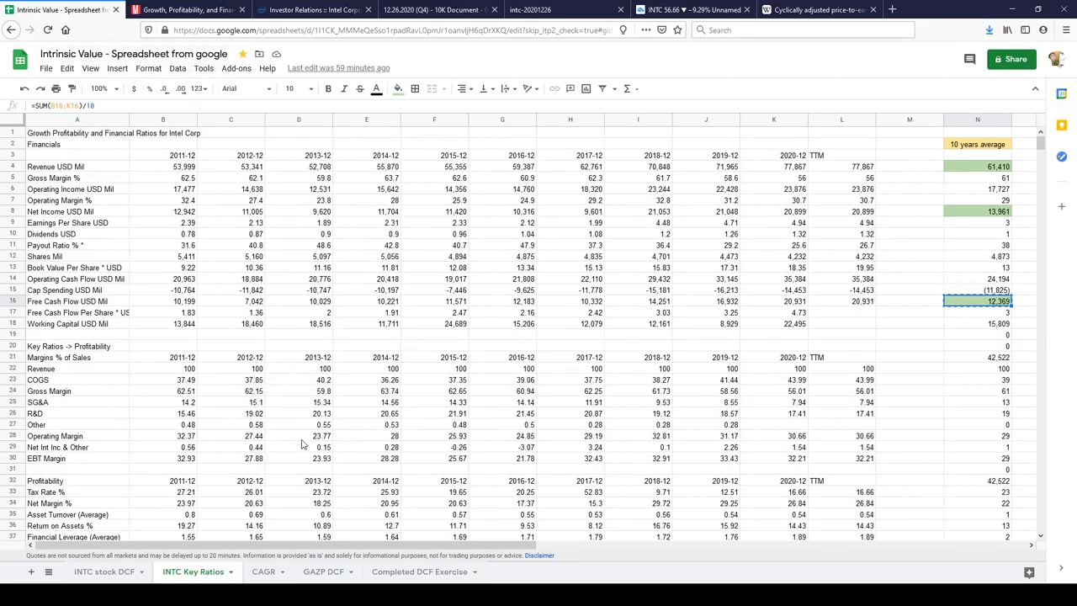
Step: Enter 12369 as most recent free cash flow and 13961 as net income on the DCF sheet
{"action": "left_click", "coordinate": [103, 572]}
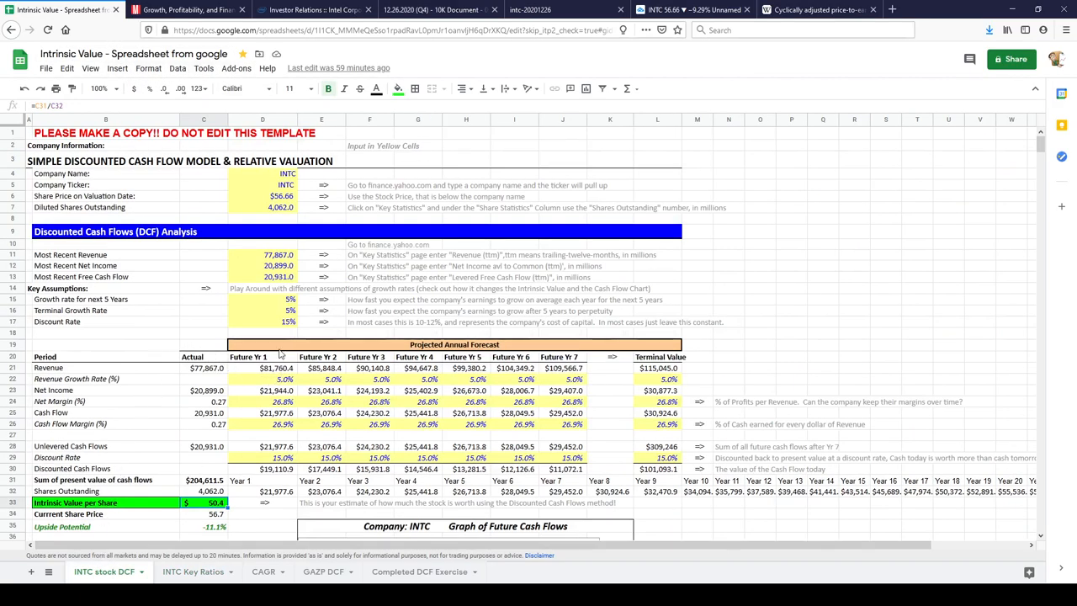
{"action": "left_click", "coordinate": [262, 276]}
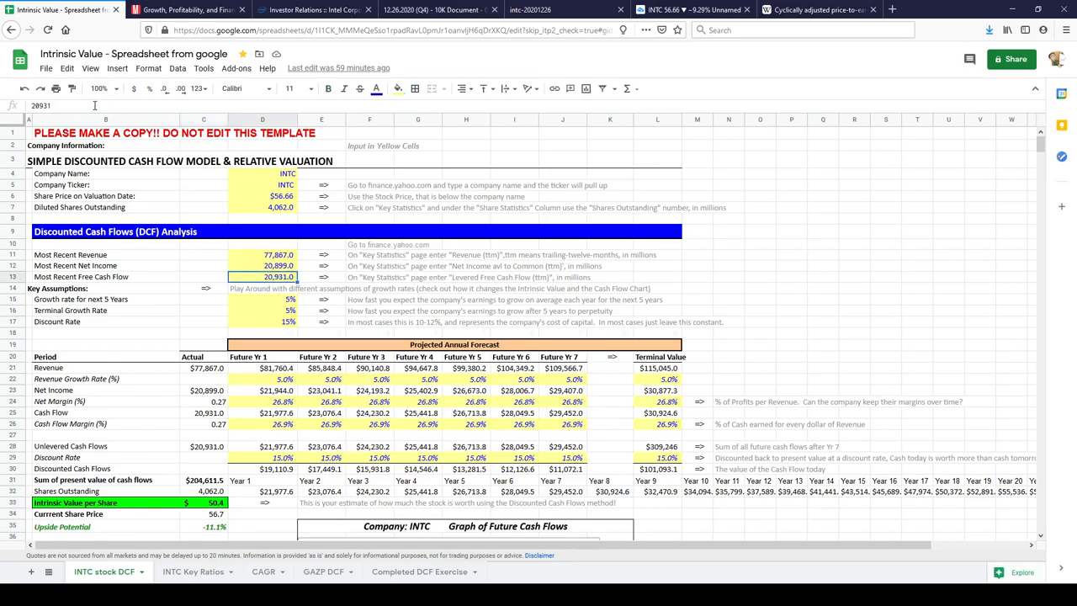
{"action": "type", "text": "12369"}
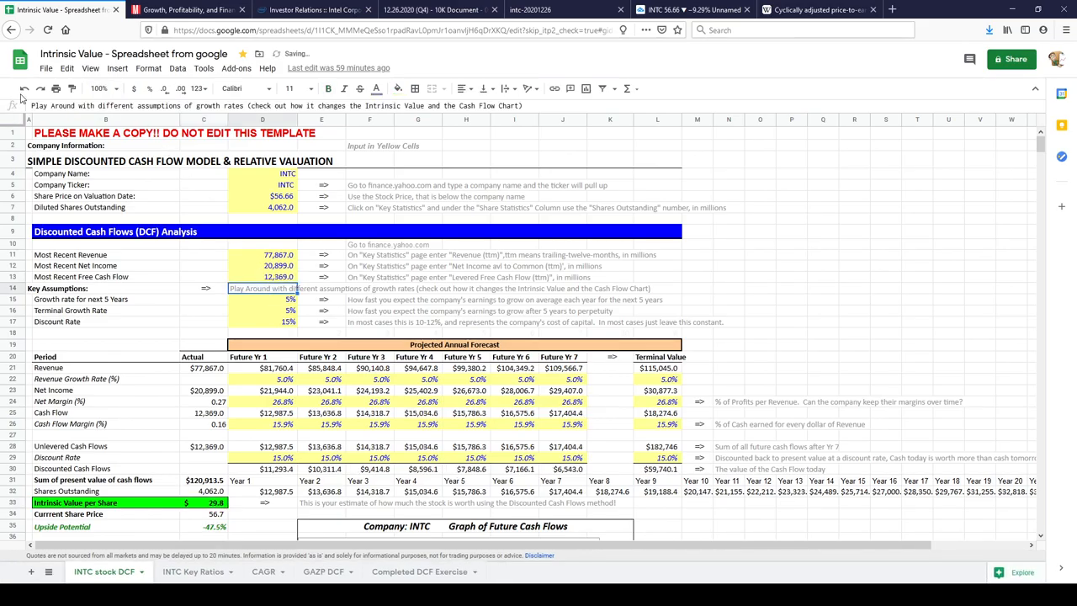
{"action": "left_click", "coordinate": [192, 572]}
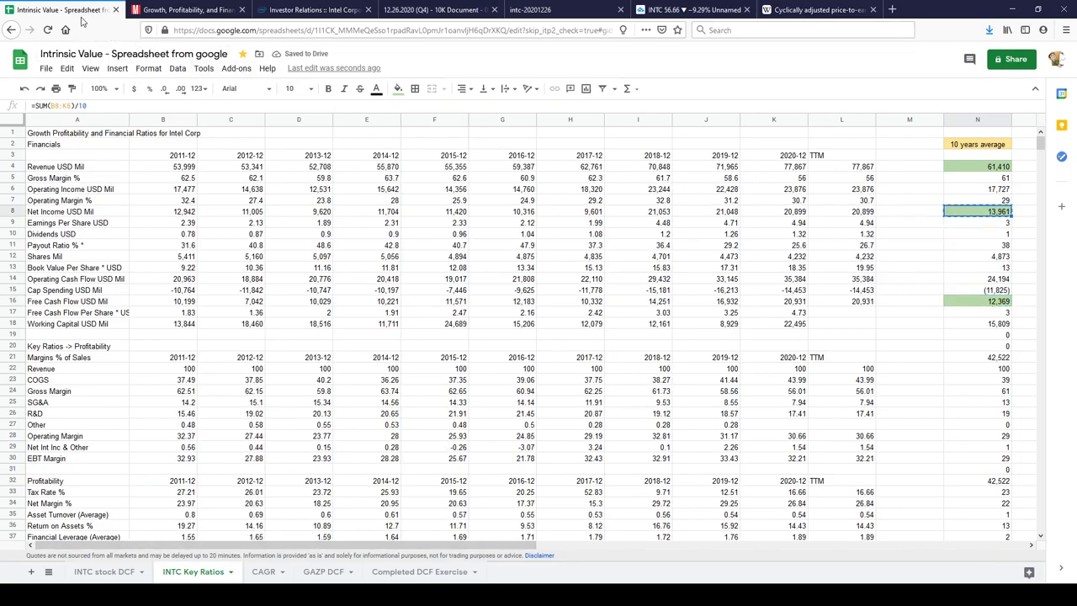
{"action": "left_click", "coordinate": [105, 572]}
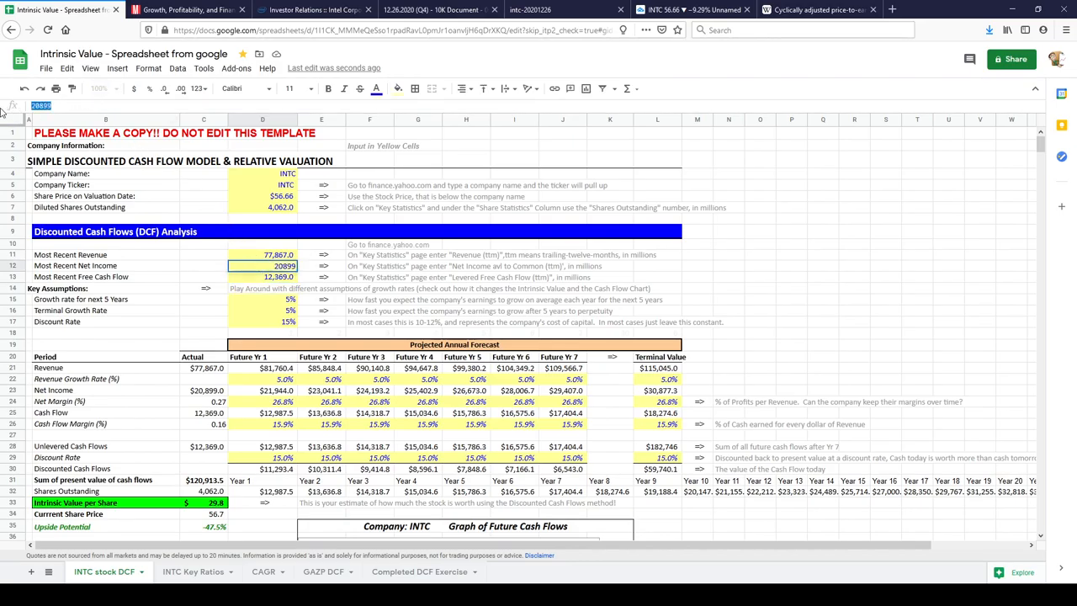
{"action": "type", "text": "13961"}
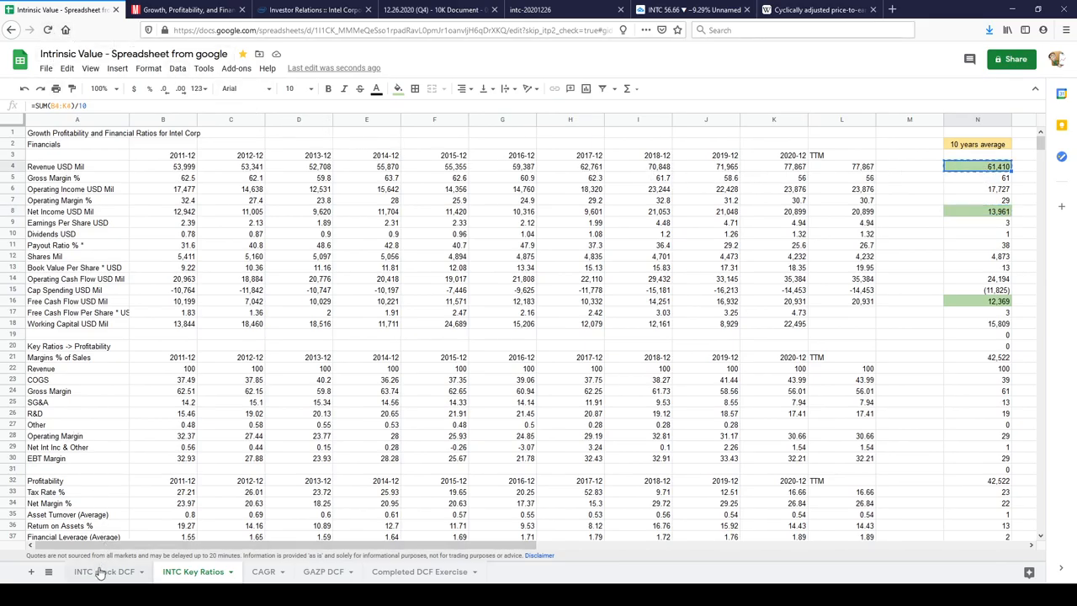
{"action": "left_click", "coordinate": [104, 572]}
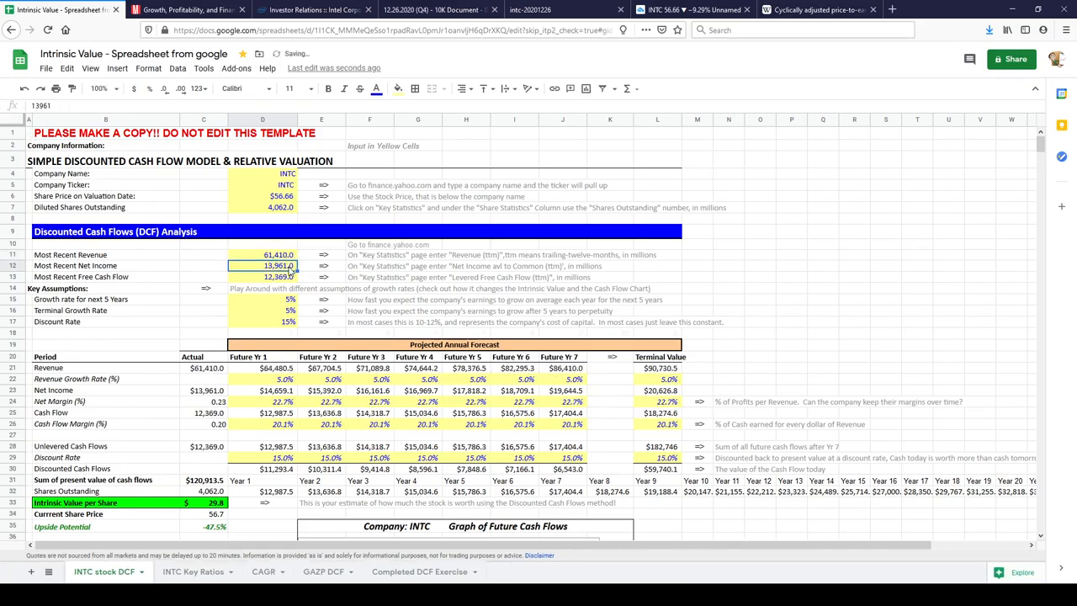
{"action": "left_click", "coordinate": [262, 299]}
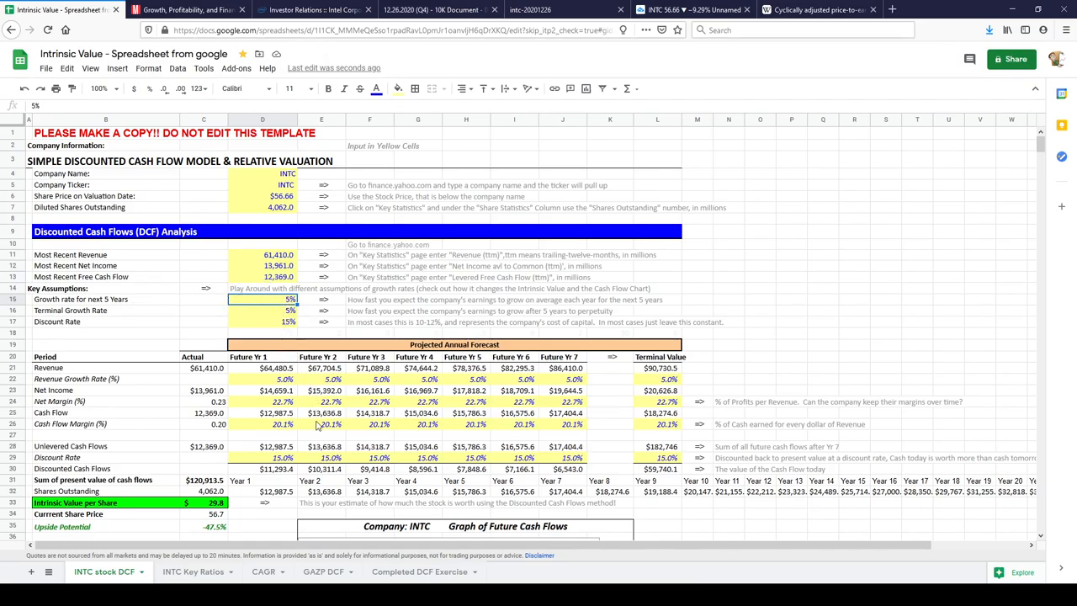
Step: Check the CAGR sheet's 10-year growth rate of about 7.44% and return to the DCF sheet
{"action": "left_click", "coordinate": [256, 571]}
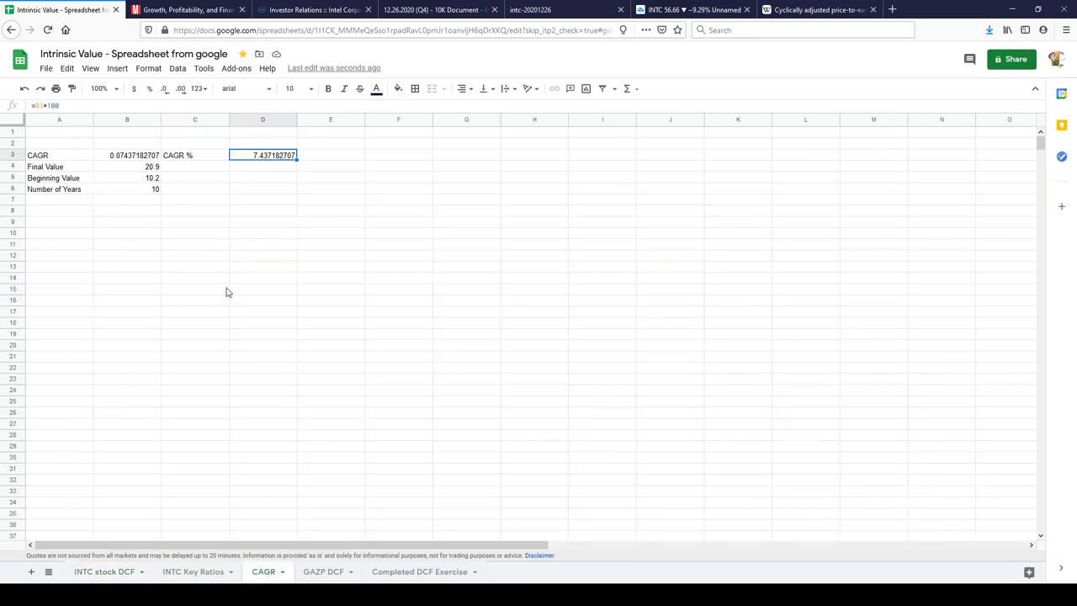
{"action": "mouse_move", "coordinate": [202, 161]}
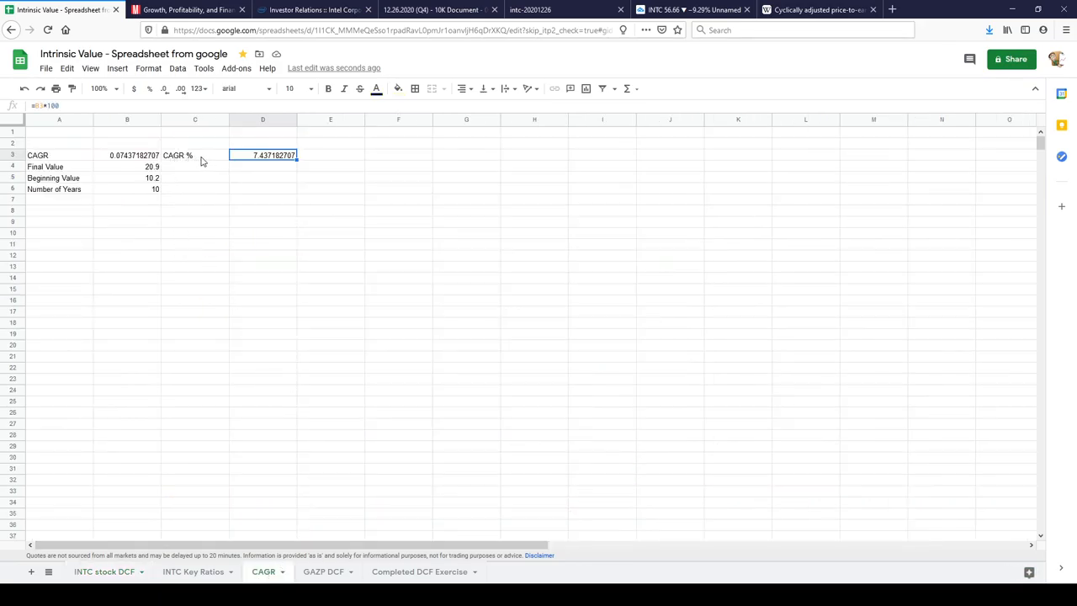
{"action": "mouse_move", "coordinate": [217, 162]}
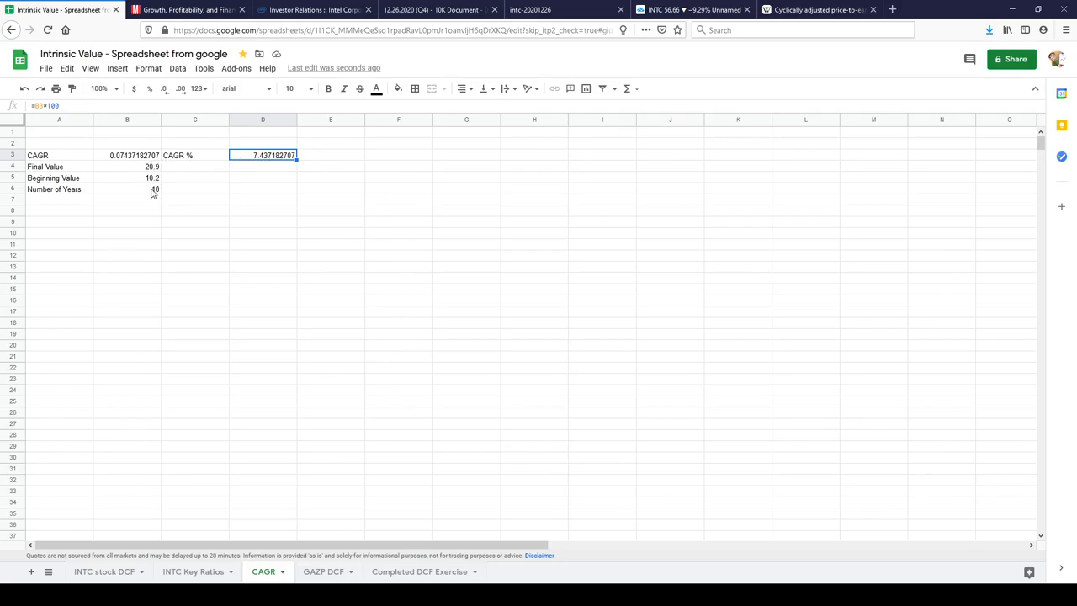
{"action": "mouse_move", "coordinate": [169, 185]}
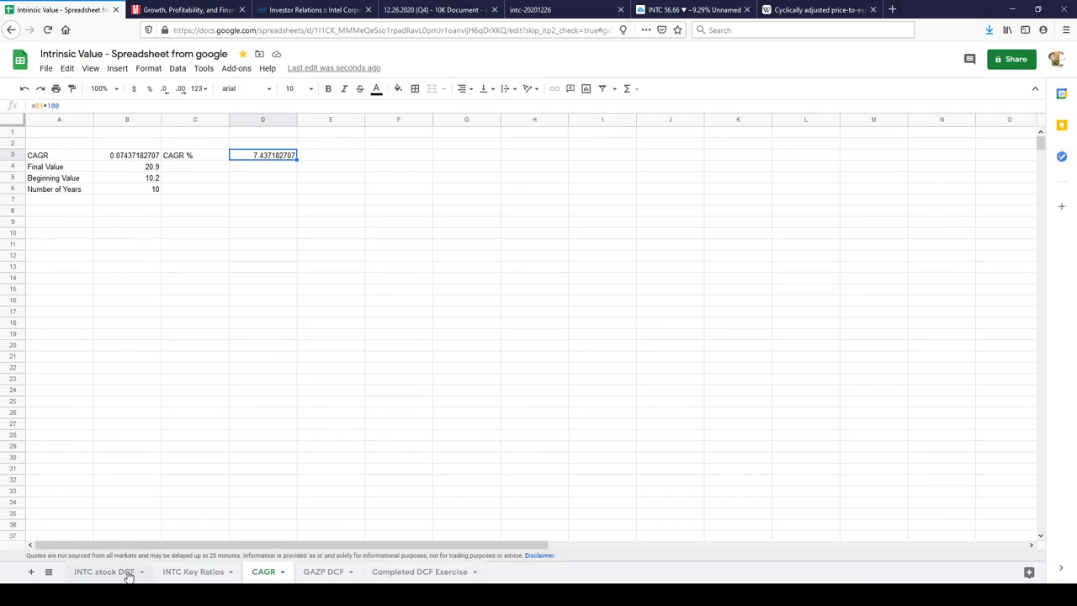
{"action": "left_click", "coordinate": [105, 572]}
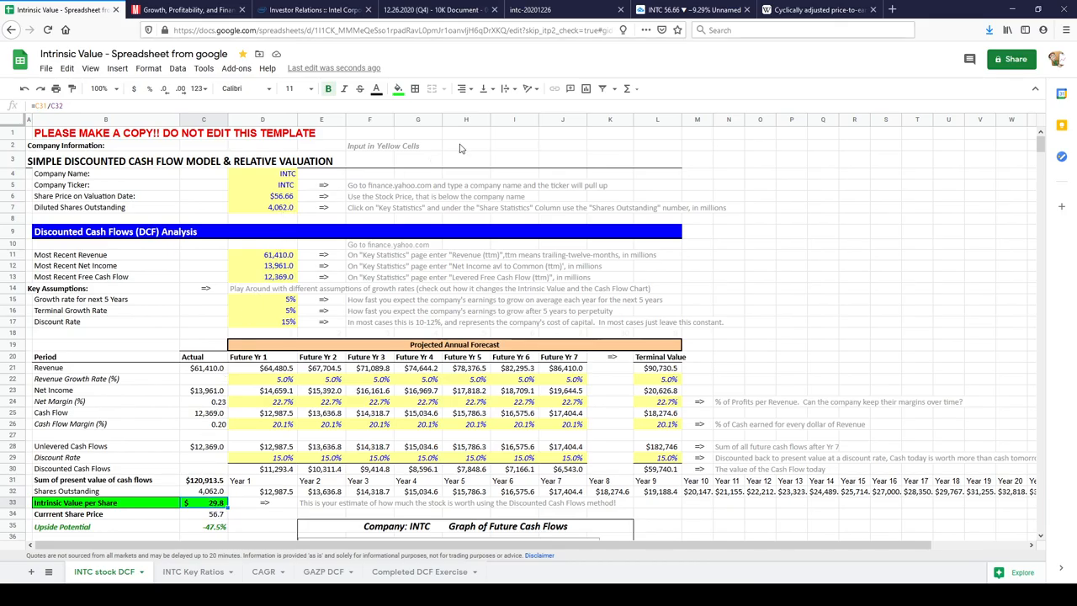
{"action": "left_click", "coordinate": [681, 10]}
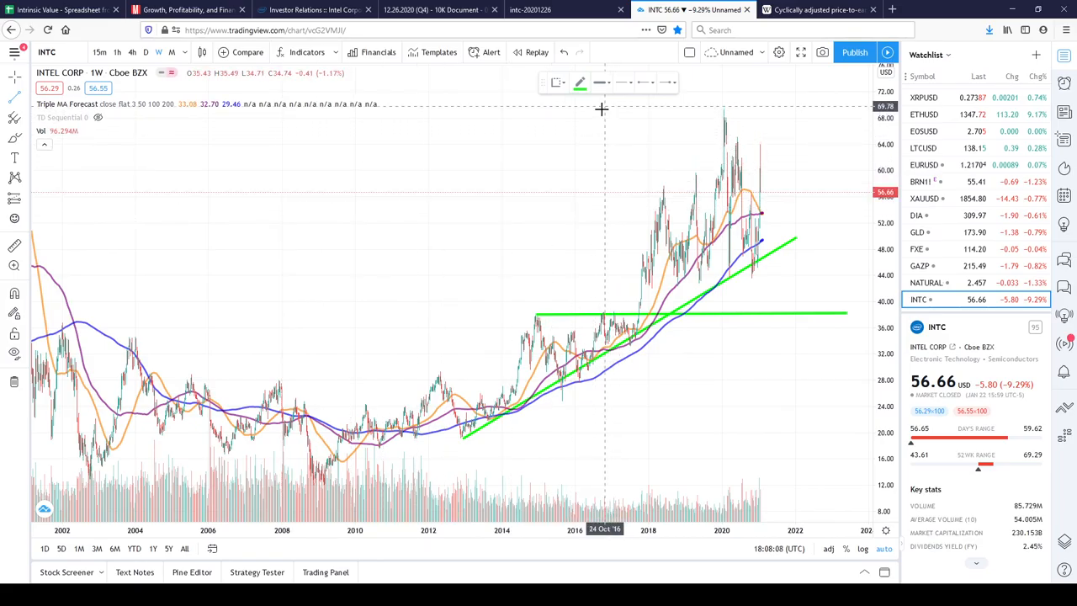
{"action": "mouse_move", "coordinate": [188, 373]}
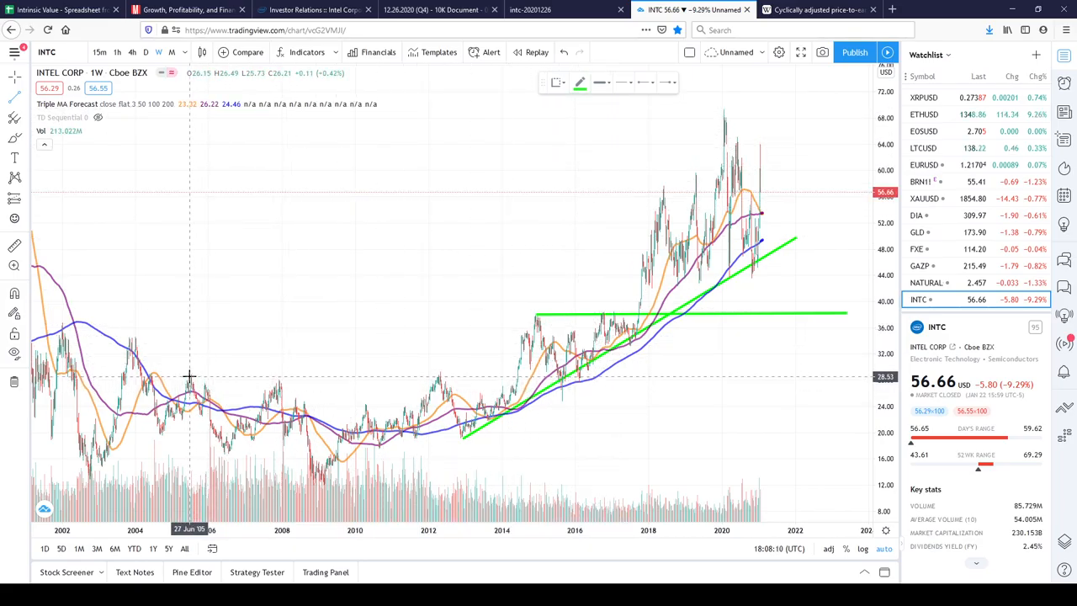
Step: Draw a horizontal line near 28 on the Intel chart, then check free cash flow against Morningstar
{"action": "left_click_drag", "start_coordinate": [188, 377], "coordinate": [858, 377]}
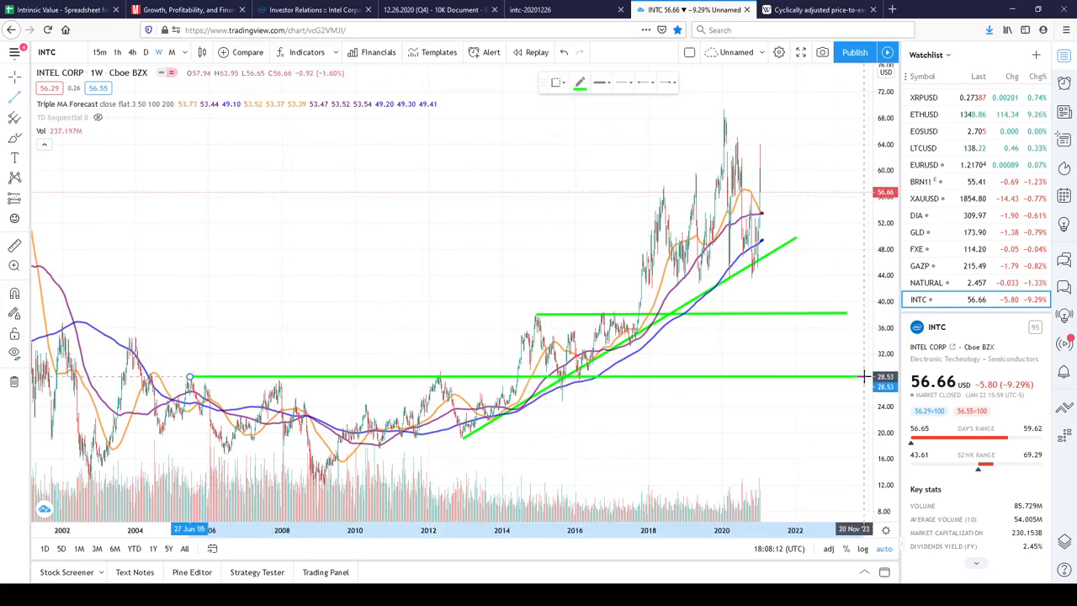
{"action": "right_click", "coordinate": [830, 377]}
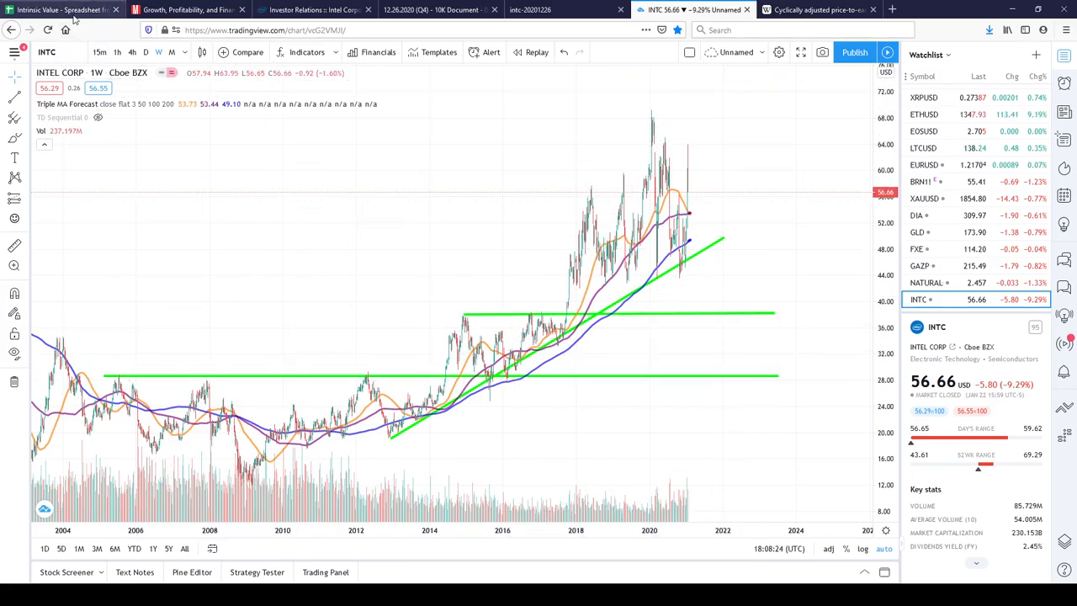
{"action": "left_click", "coordinate": [64, 13]}
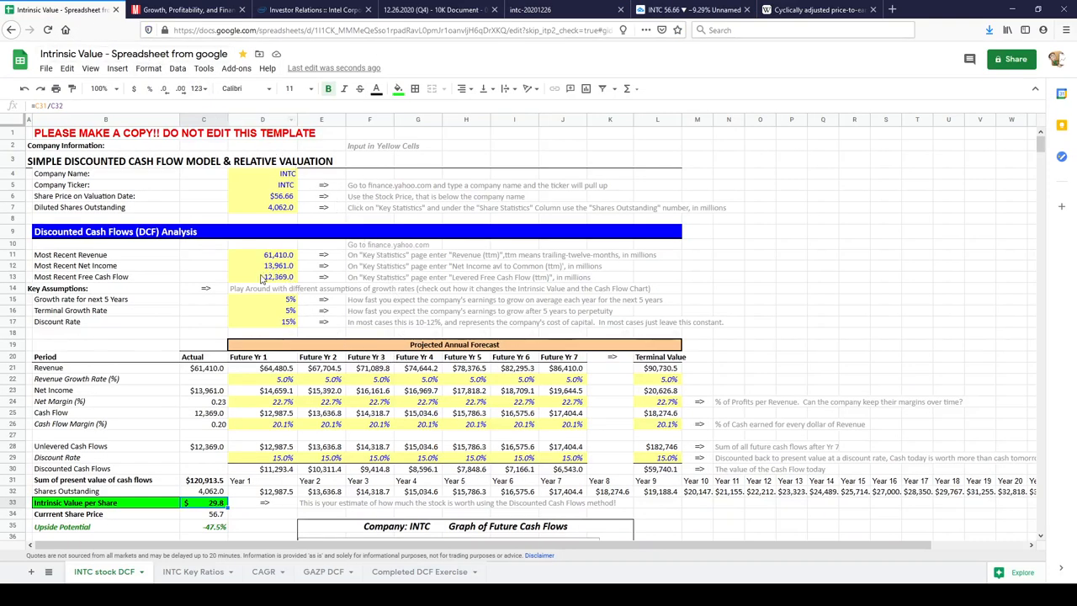
{"action": "left_click", "coordinate": [278, 276]}
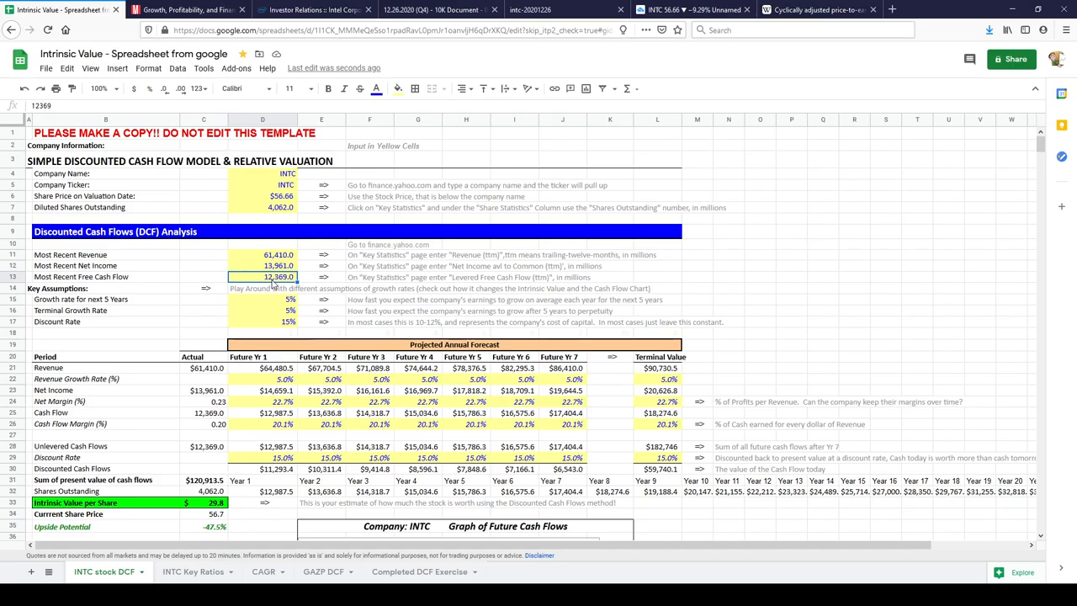
{"action": "mouse_move", "coordinate": [251, 228]}
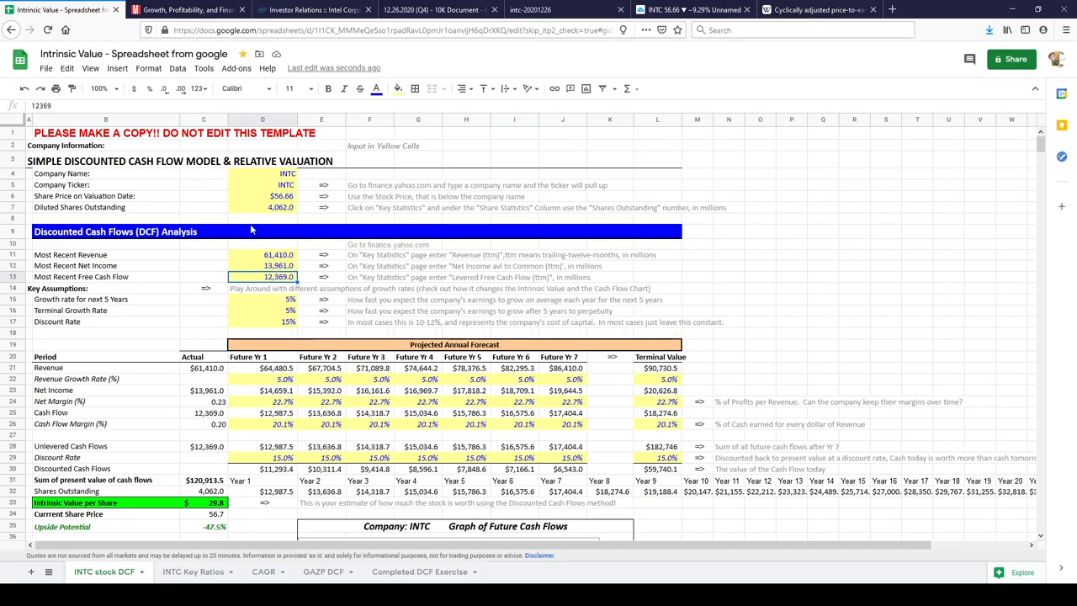
{"action": "left_click", "coordinate": [188, 14]}
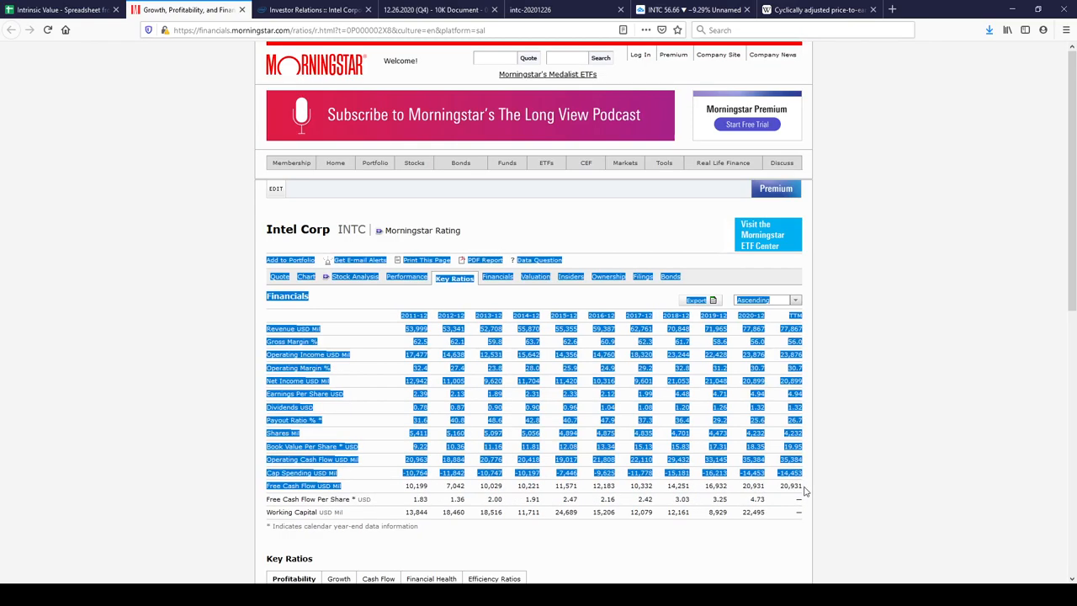
{"action": "mouse_move", "coordinate": [773, 491]}
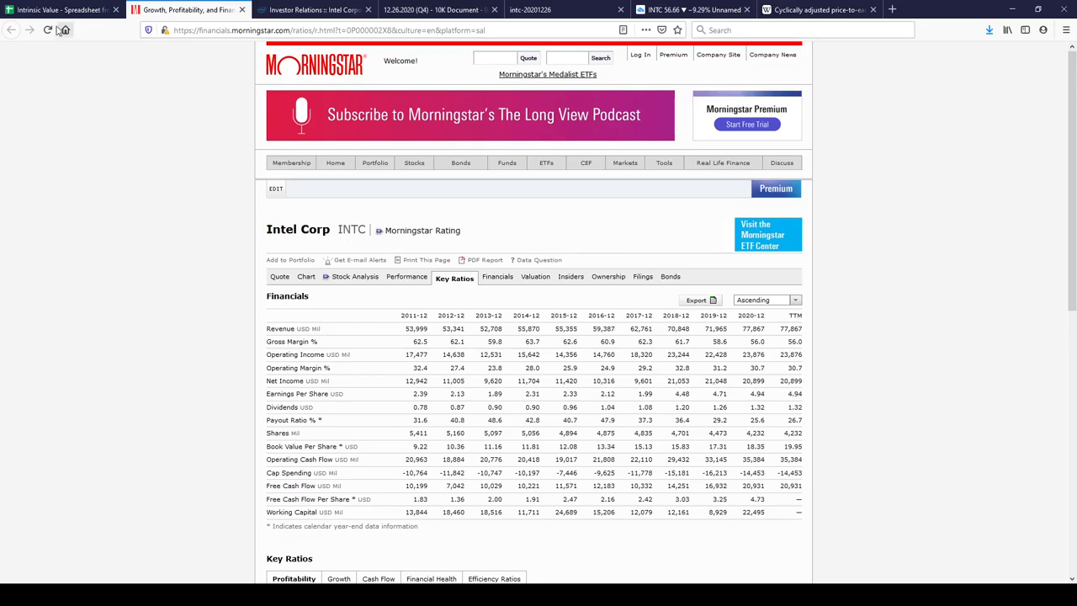
Step: Return from Morningstar's Intel key ratios to the DCF spreadsheet
{"action": "left_click", "coordinate": [59, 10]}
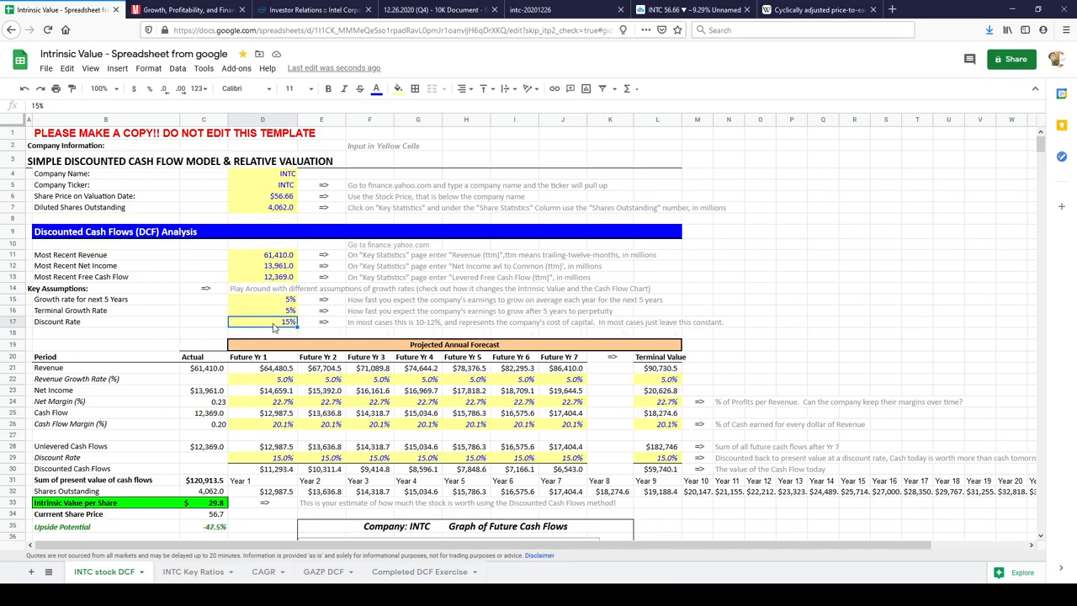
Step: Lower the discount rate to 12% then 10%, lifting intrinsic value about 1.5% above price
{"action": "type", "text": "12%"}
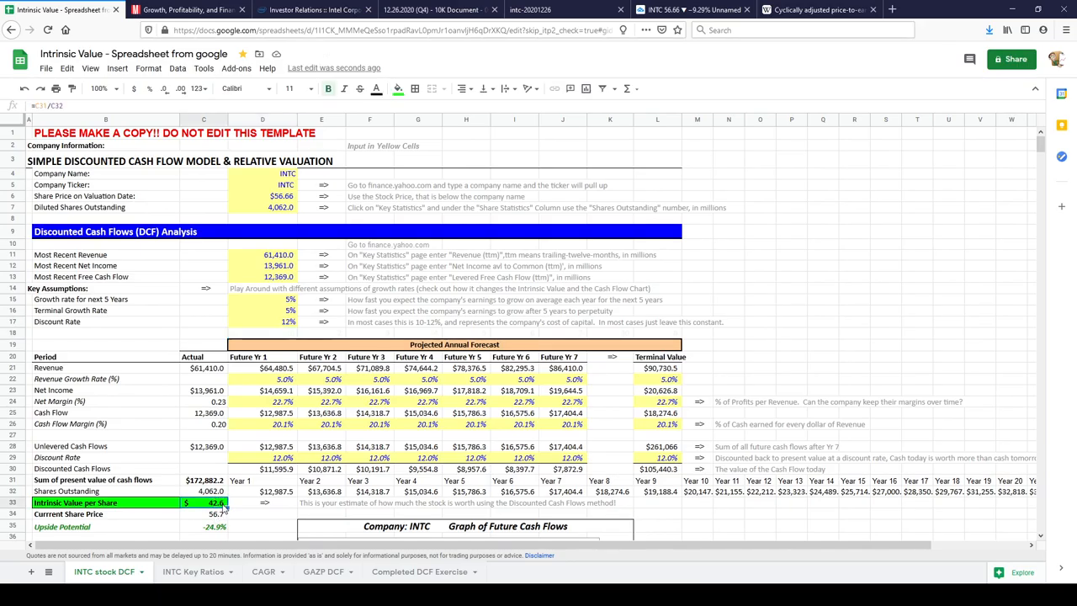
{"action": "left_click", "coordinate": [278, 322]}
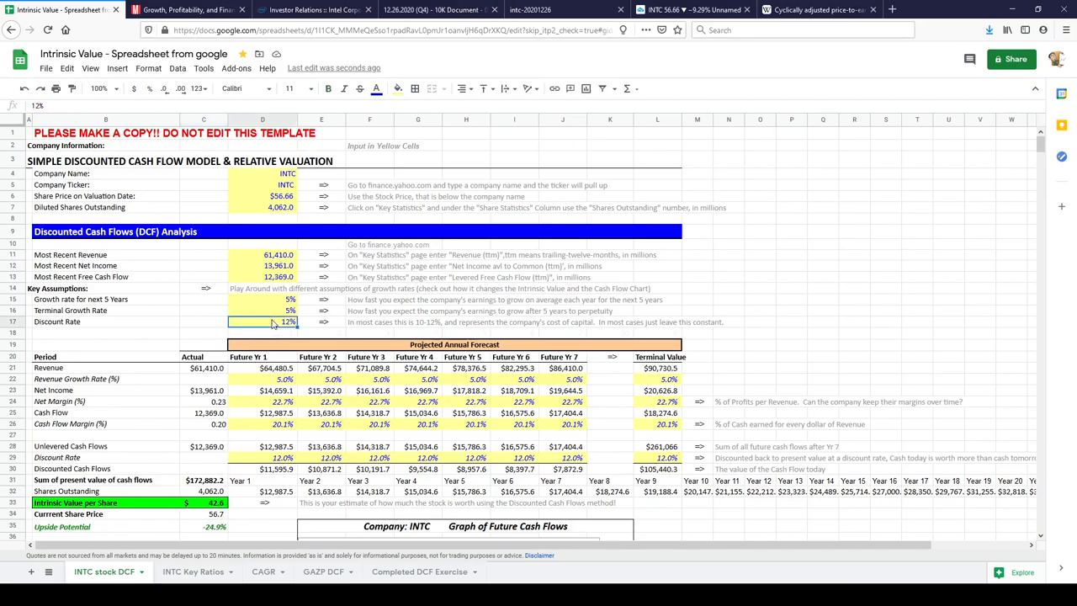
{"action": "type", "text": "10%"}
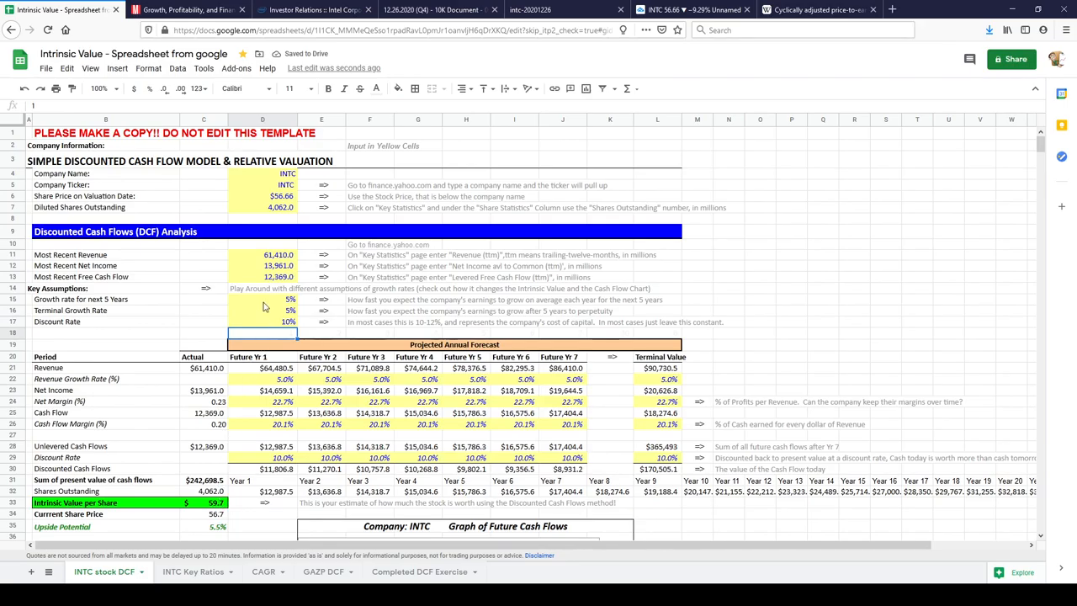
{"action": "left_click", "coordinate": [263, 321]}
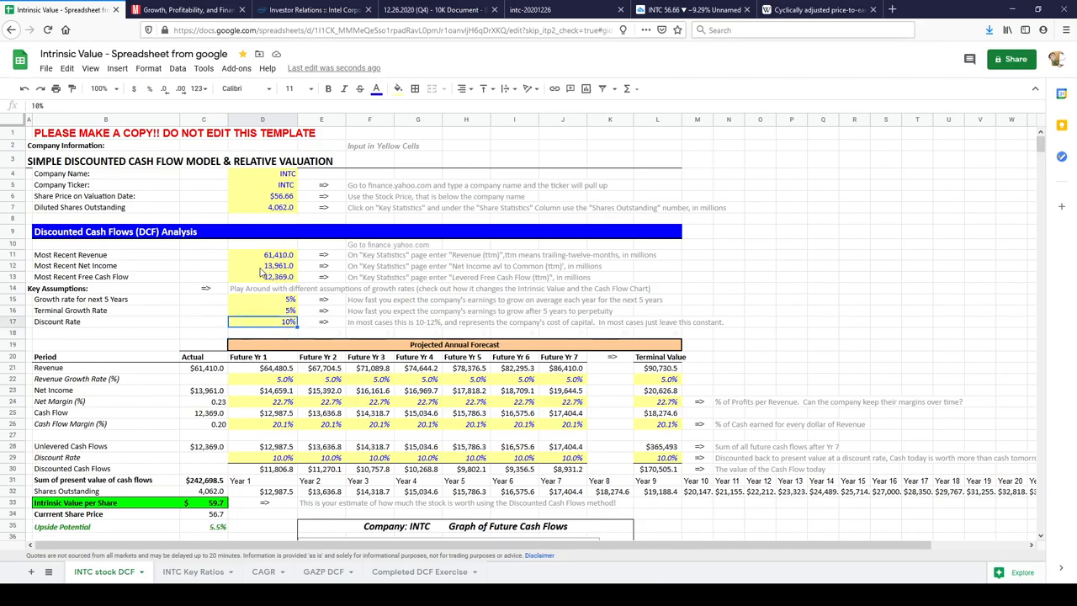
{"action": "left_click", "coordinate": [279, 276]}
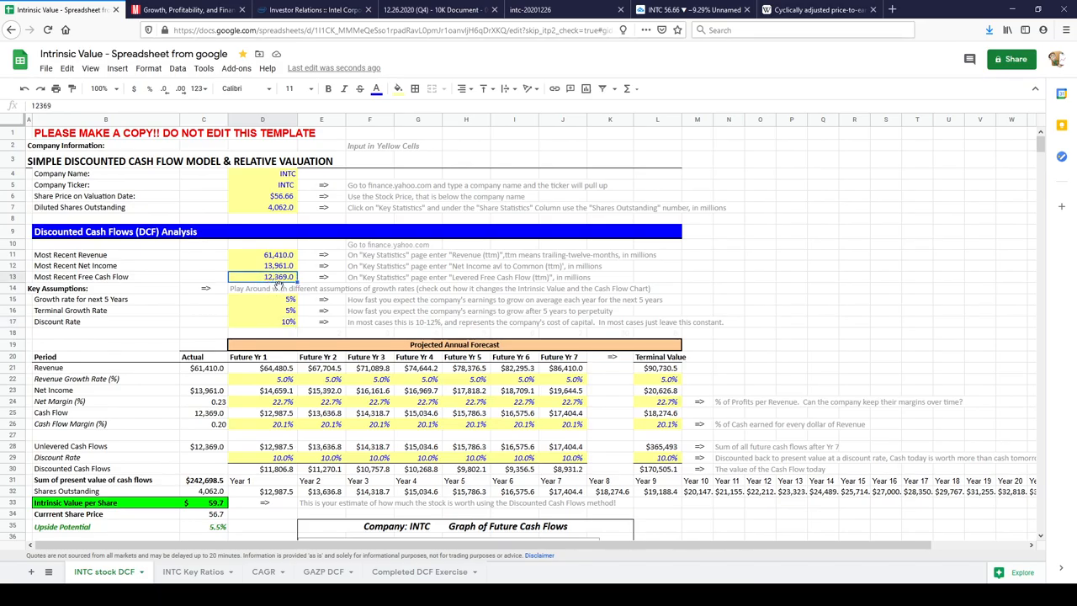
{"action": "left_click", "coordinate": [271, 321]}
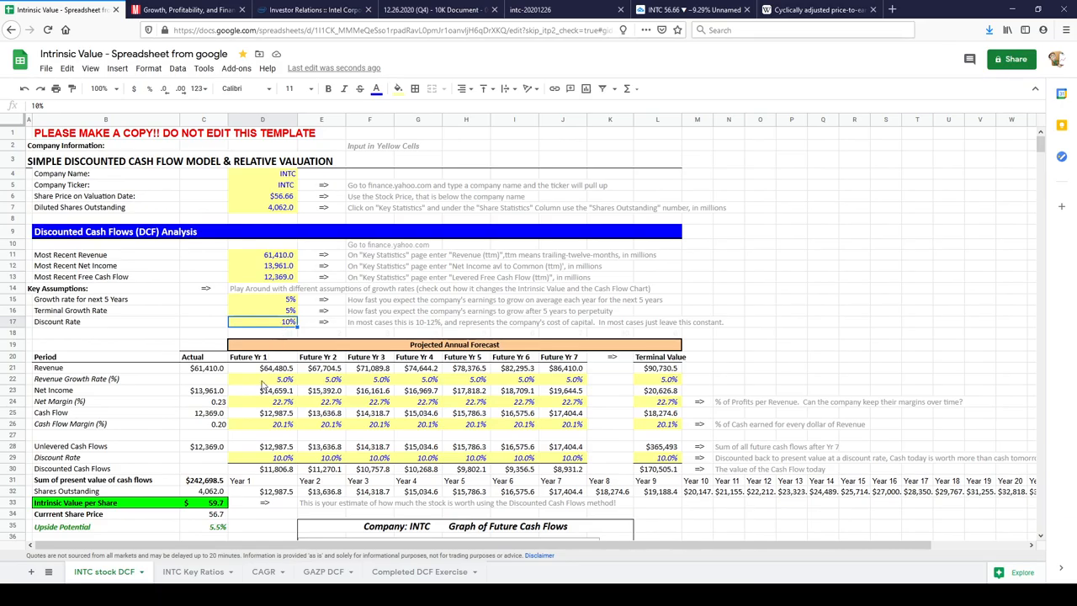
{"action": "left_click", "coordinate": [276, 196]}
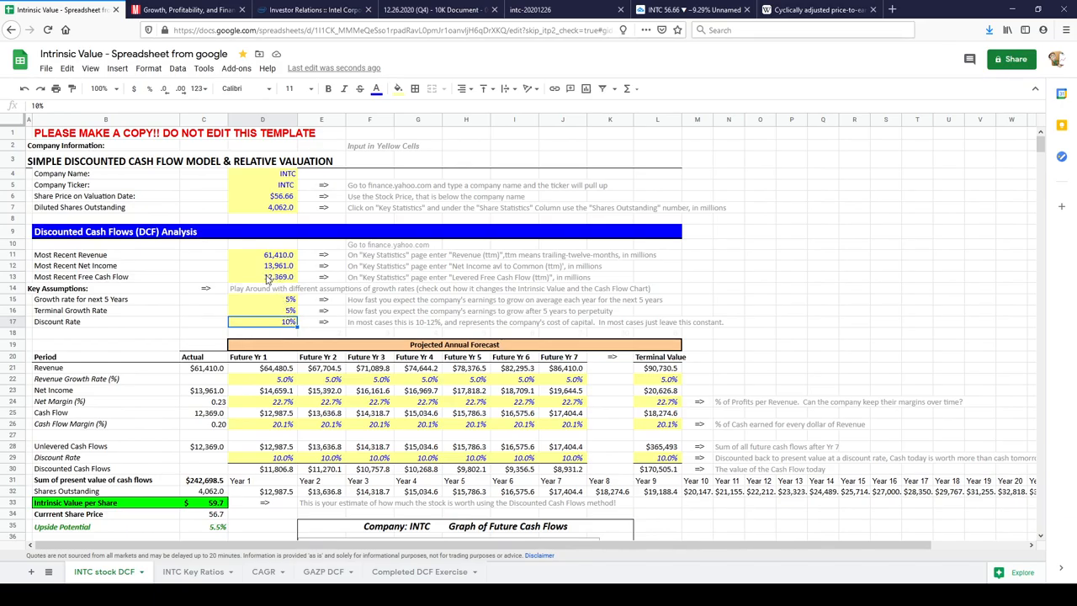
{"action": "mouse_move", "coordinate": [391, 259]}
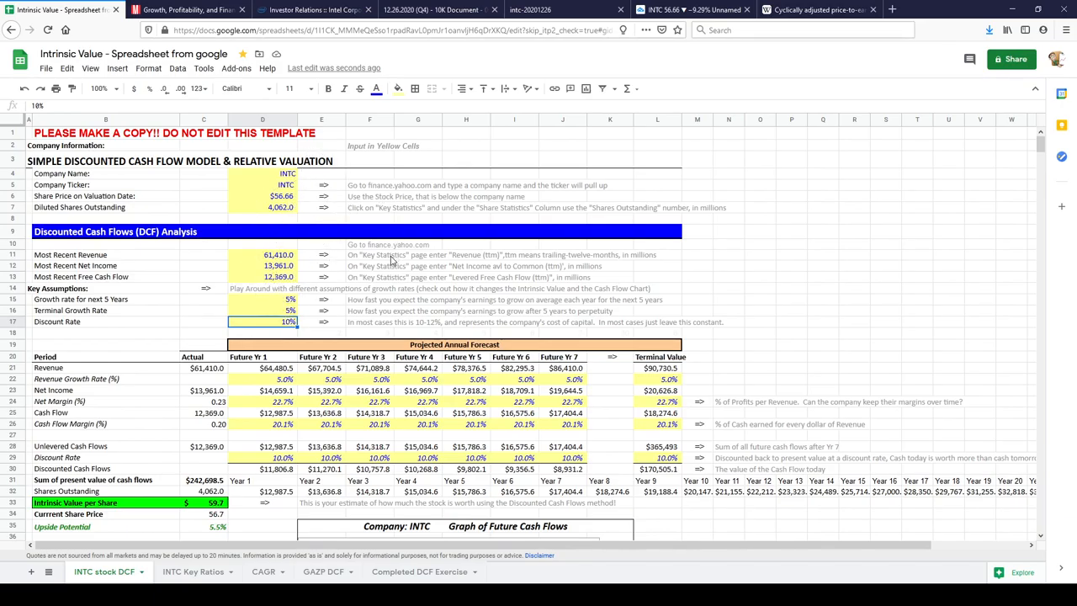
Step: Glance at the Wikipedia CAPE article and return to the DCF spreadsheet
{"action": "left_click", "coordinate": [815, 10]}
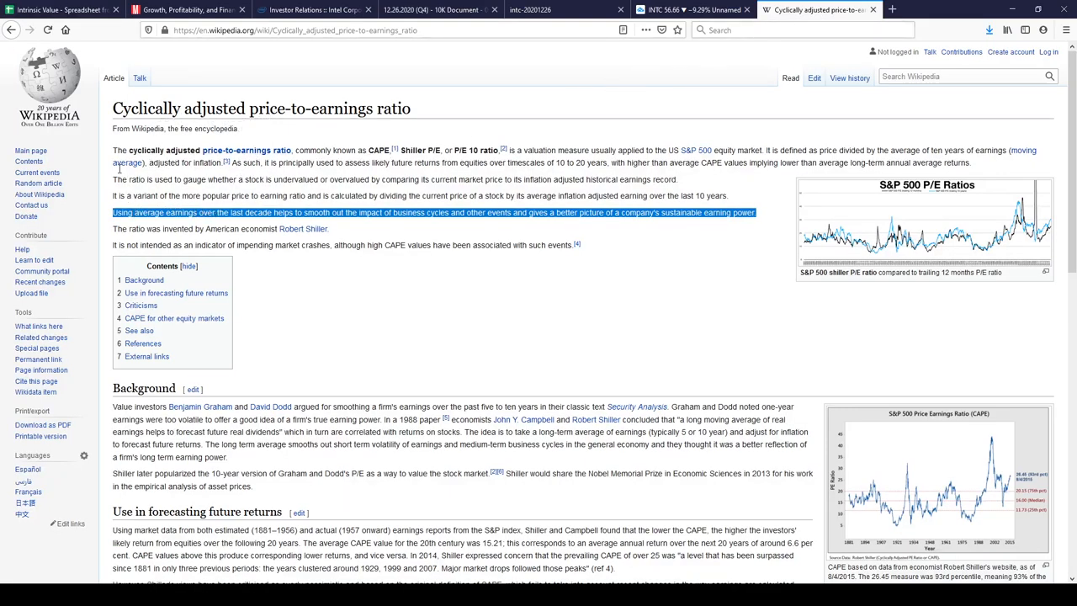
{"action": "left_click", "coordinate": [59, 10]}
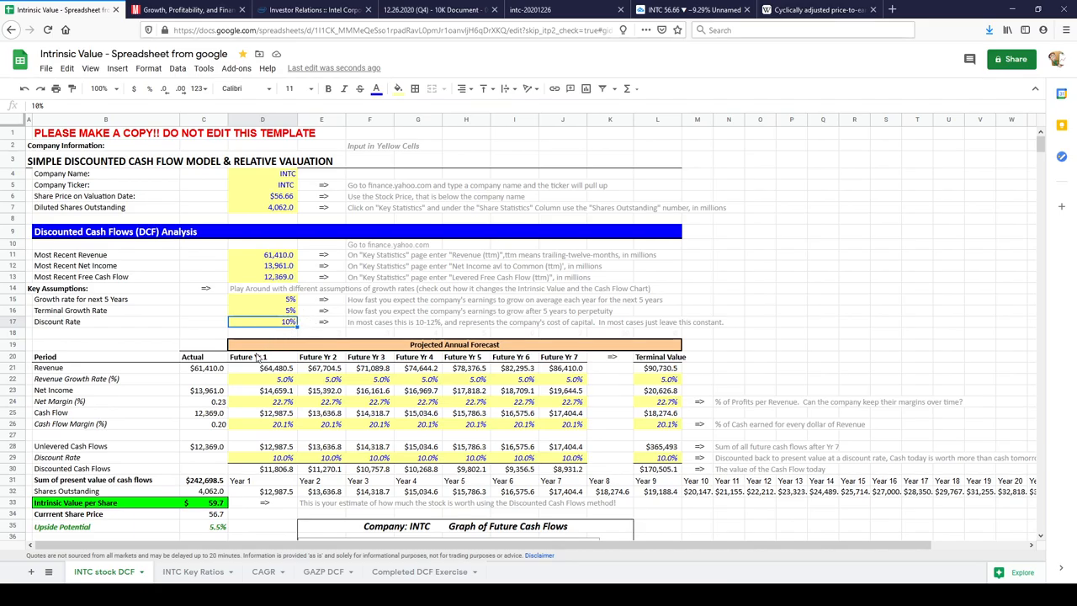
{"action": "mouse_move", "coordinate": [242, 444]}
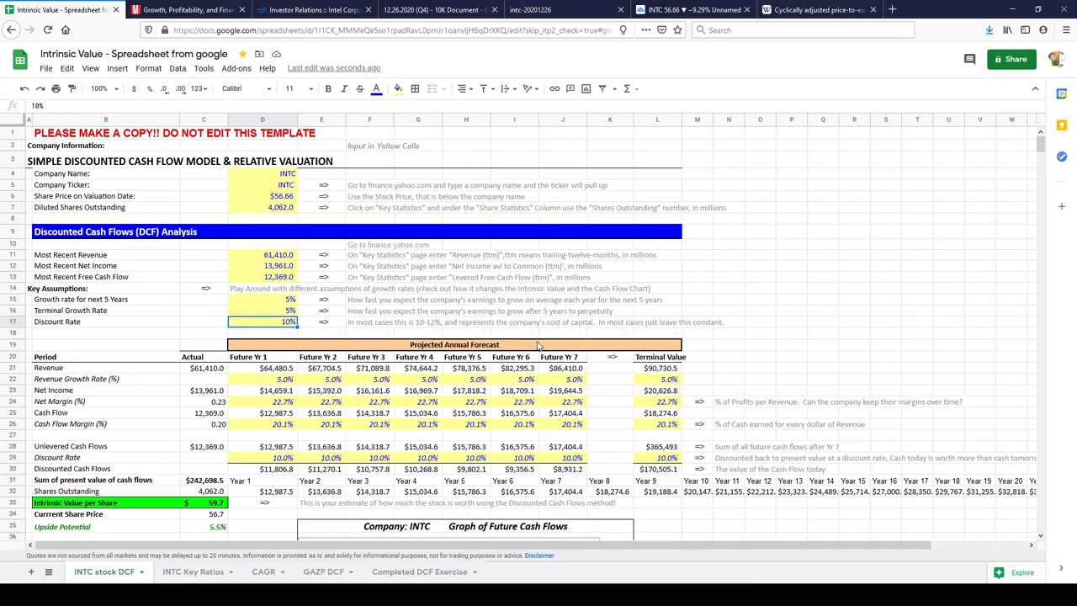
{"action": "mouse_move", "coordinate": [589, 349]}
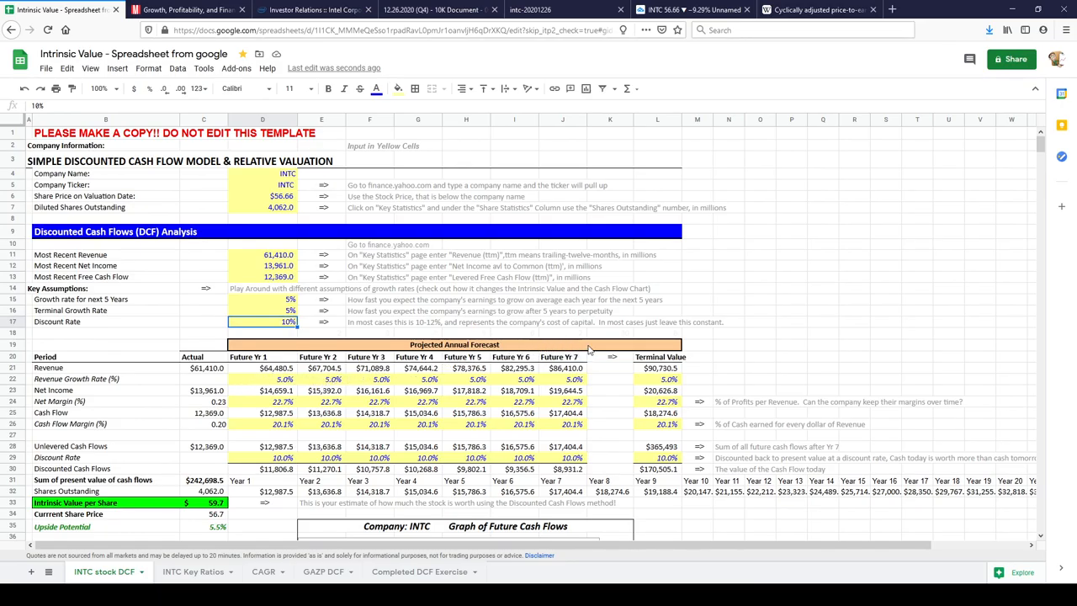